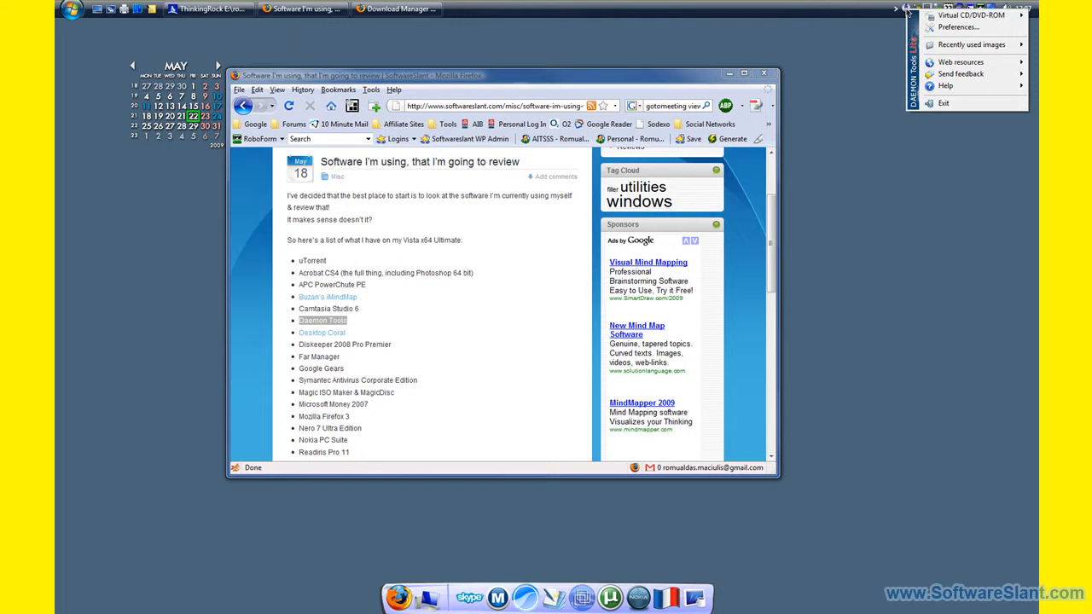
{"action": "mouse_move", "coordinate": [971, 14]}
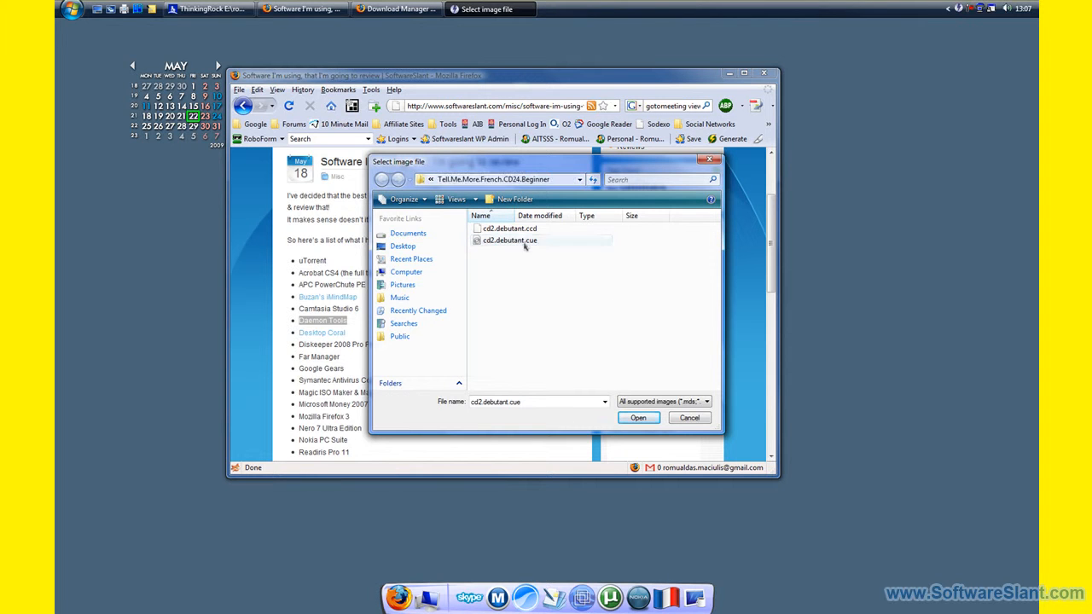
Mount the selected cd2.debutant.cue image onto the virtual drive
{"action": "left_click", "coordinate": [689, 417]}
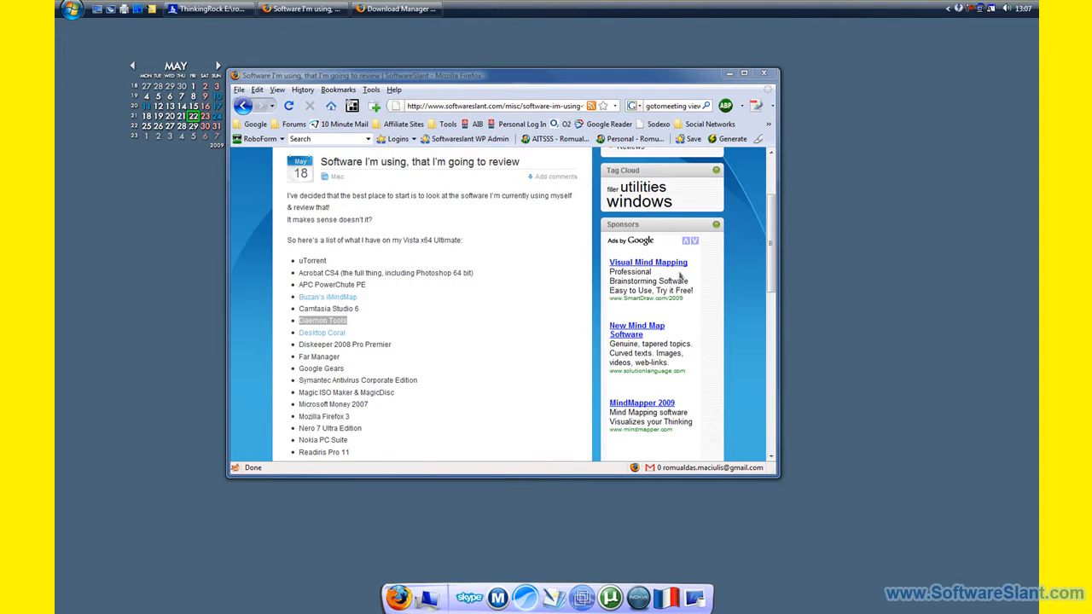
{"action": "mouse_move", "coordinate": [959, 12]}
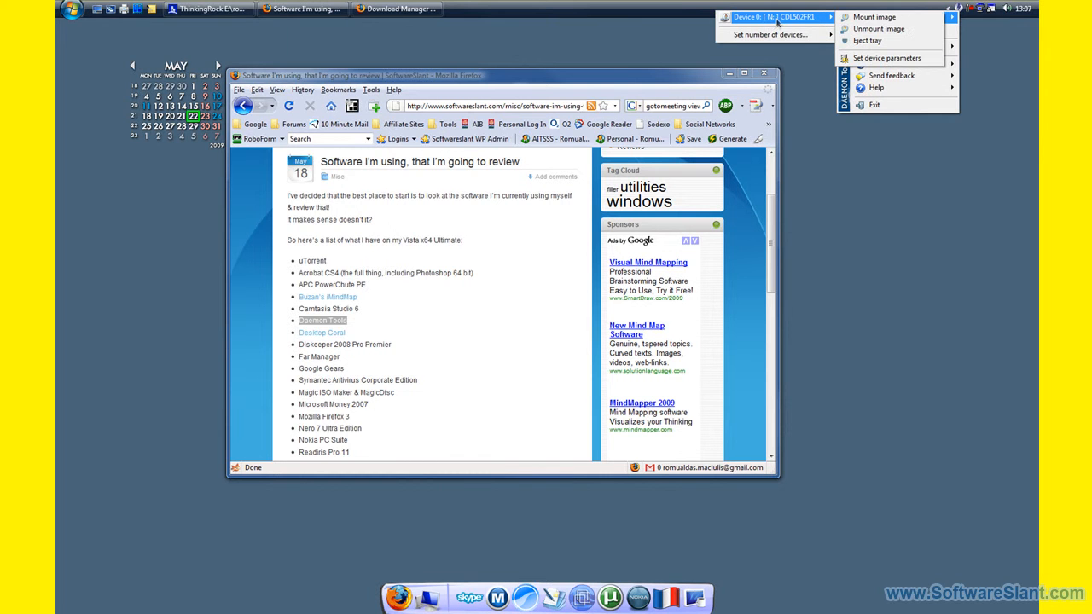
Dismiss the tray drive menu after confirming Device 0 [N:] holds CDL502FR1
{"action": "left_click", "coordinate": [71, 10]}
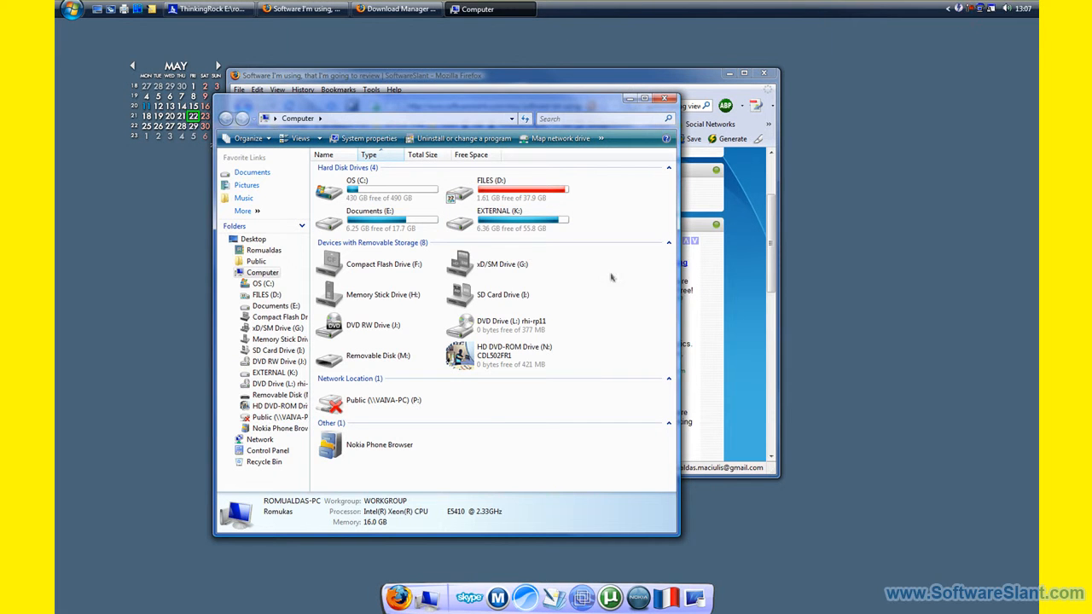
Open virtual drive N: from Computer and browse into the disc's Aurdata folder
{"action": "right_click", "coordinate": [503, 390]}
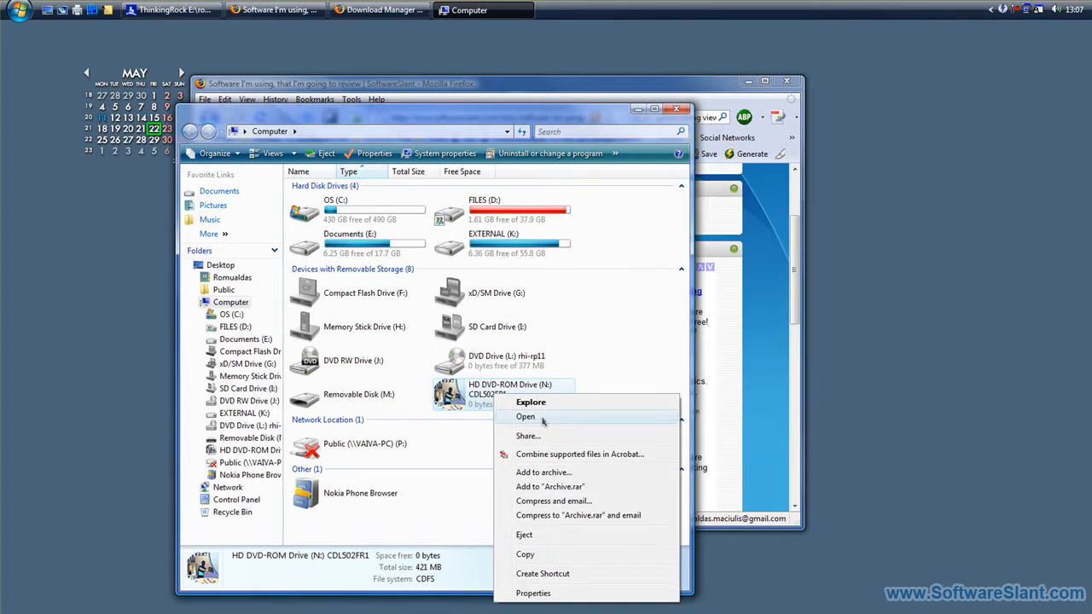
{"action": "left_click", "coordinate": [526, 416]}
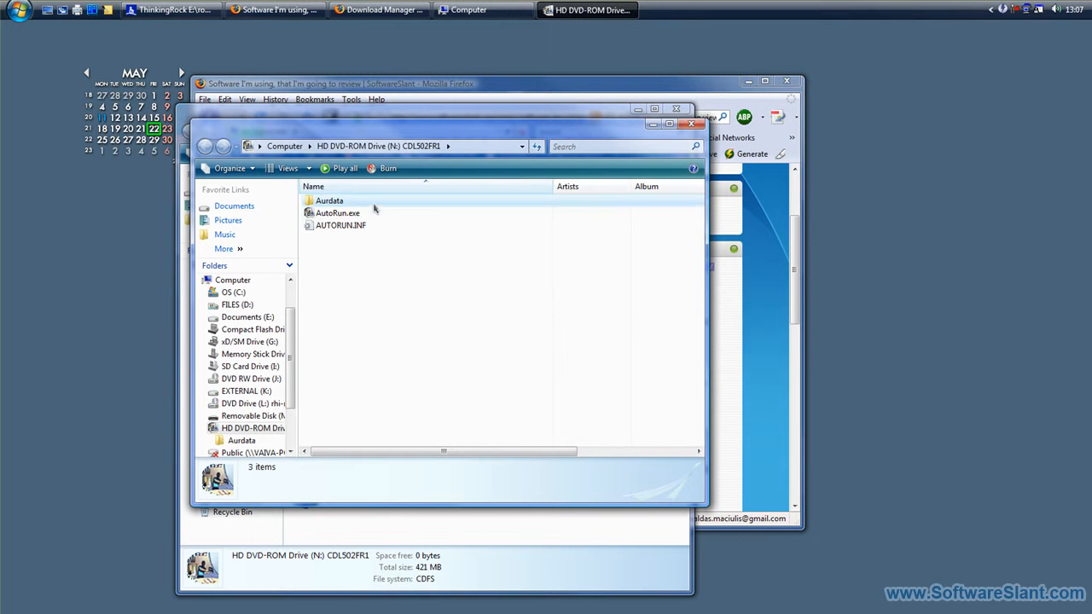
{"action": "double_click", "coordinate": [328, 199]}
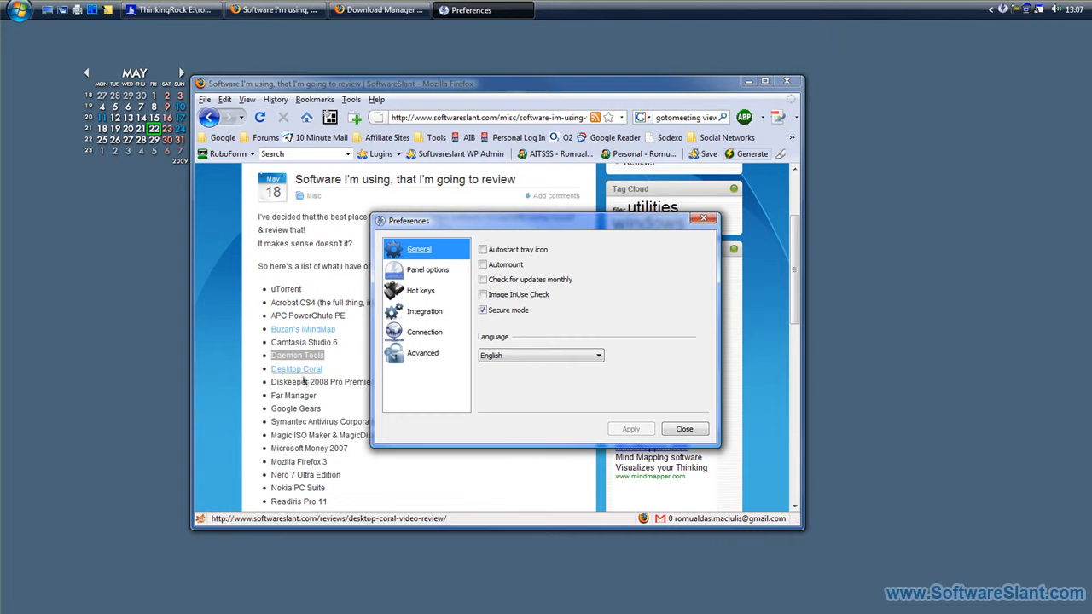
Show the Advanced RMPS, SafeDisc, SecuROM and LaserLock options, then close Preferences unchanged
{"action": "left_click", "coordinate": [423, 353]}
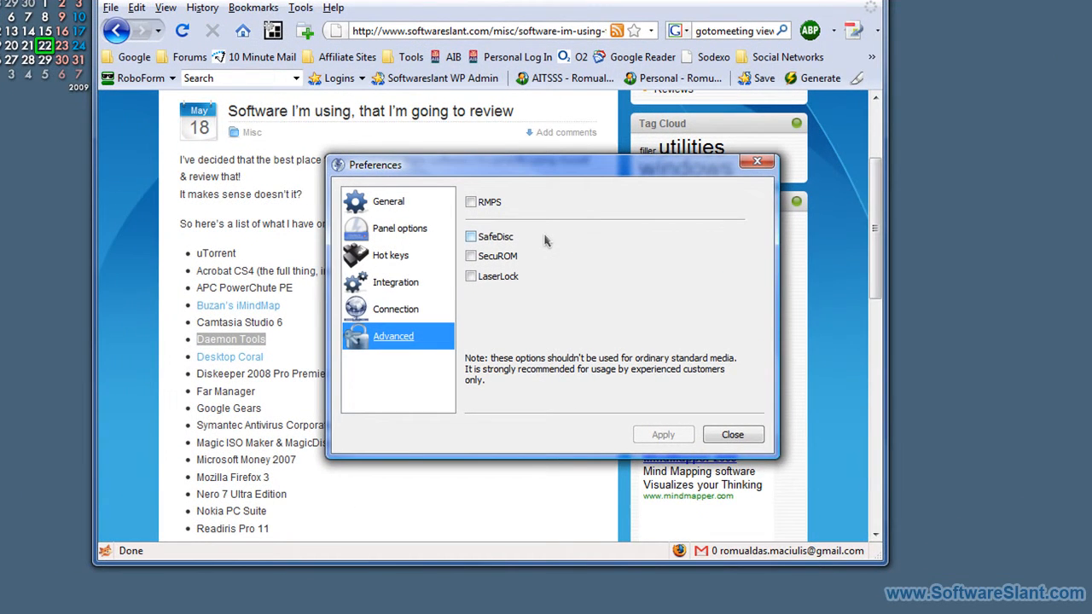
{"action": "mouse_move", "coordinate": [470, 235]}
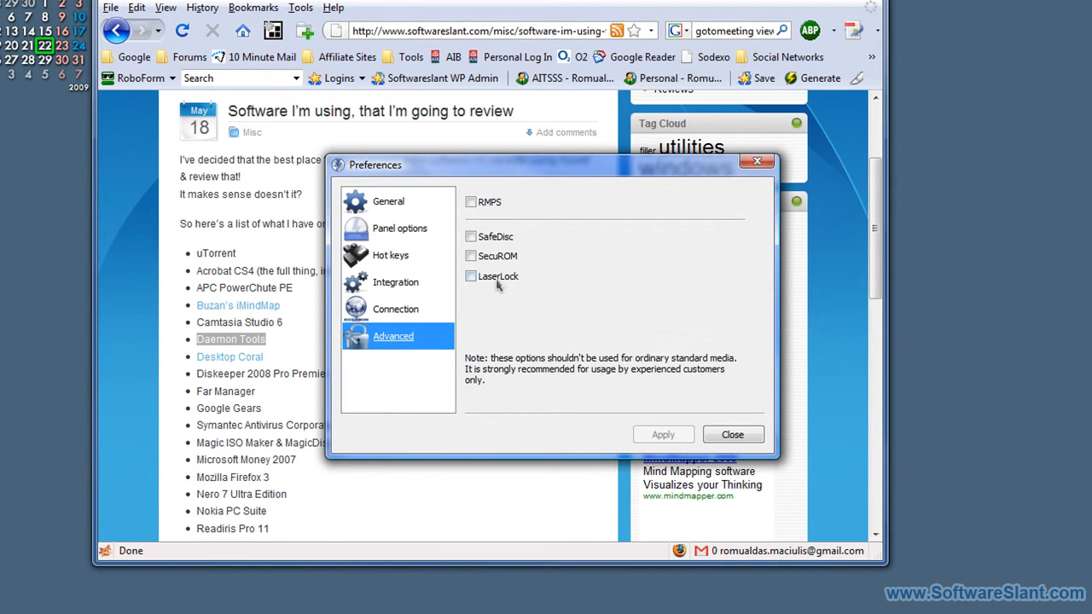
{"action": "mouse_move", "coordinate": [498, 282]}
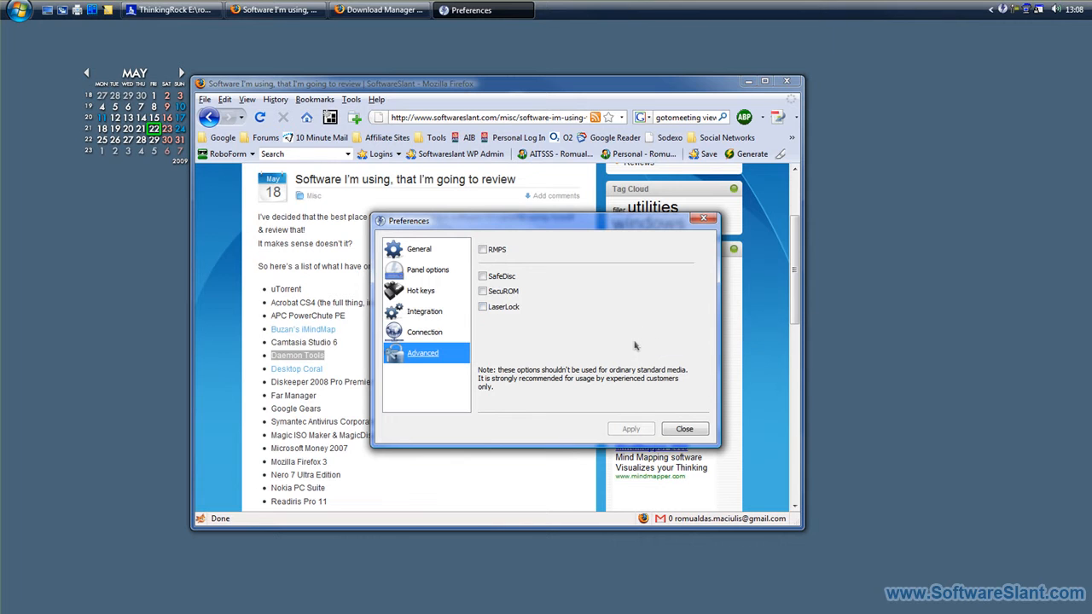
{"action": "left_click", "coordinate": [684, 428]}
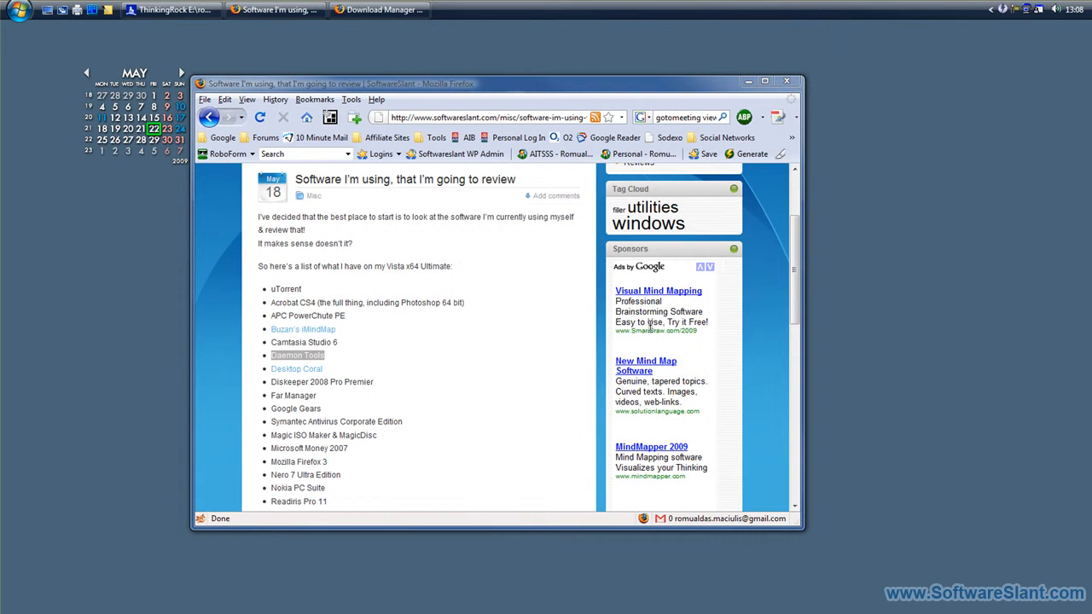